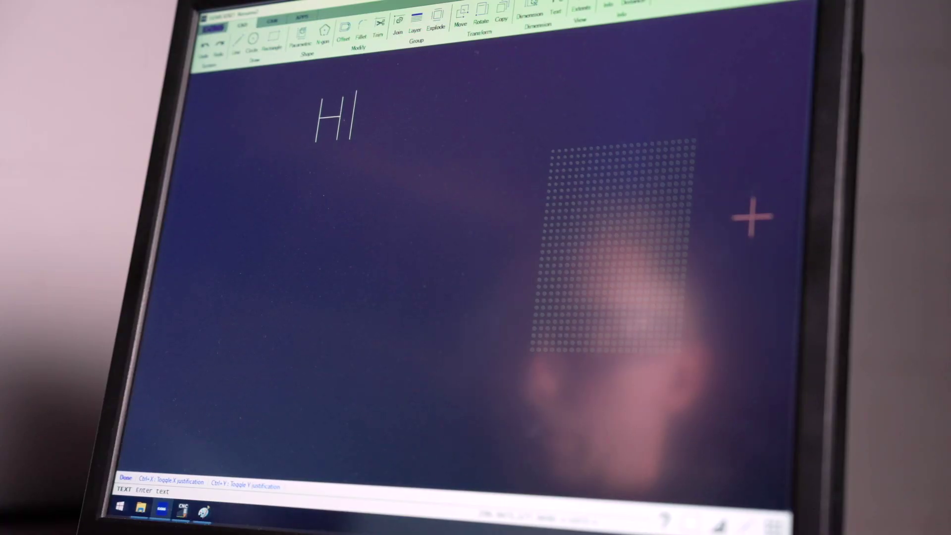
type("Heavy duty build")
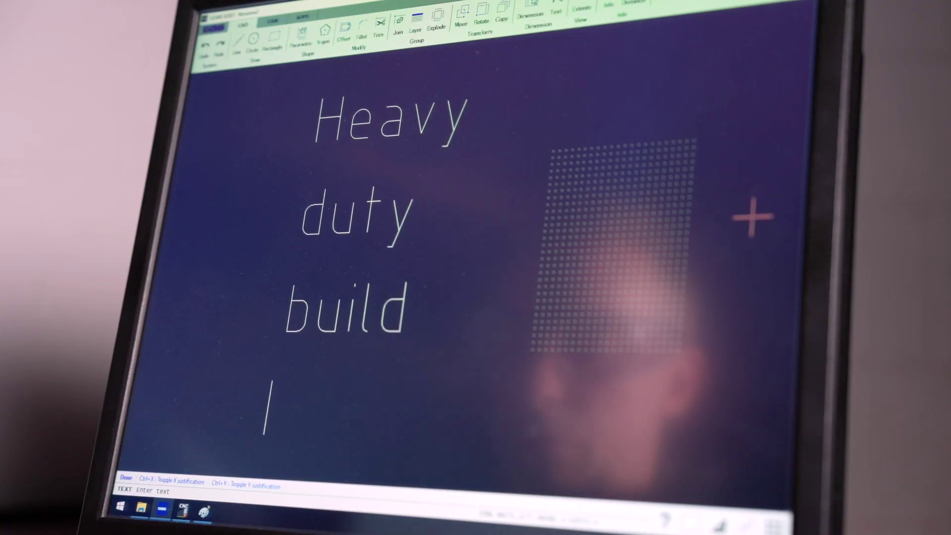